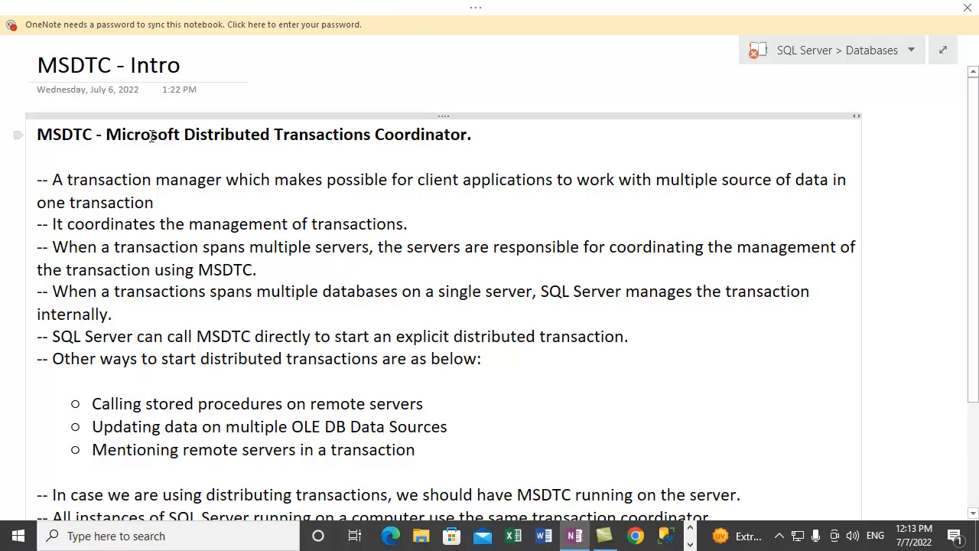
Read through the heading and the sentence about transactions spanning multiple servers, highlighting phrases.
drag(141, 134, 420, 135)
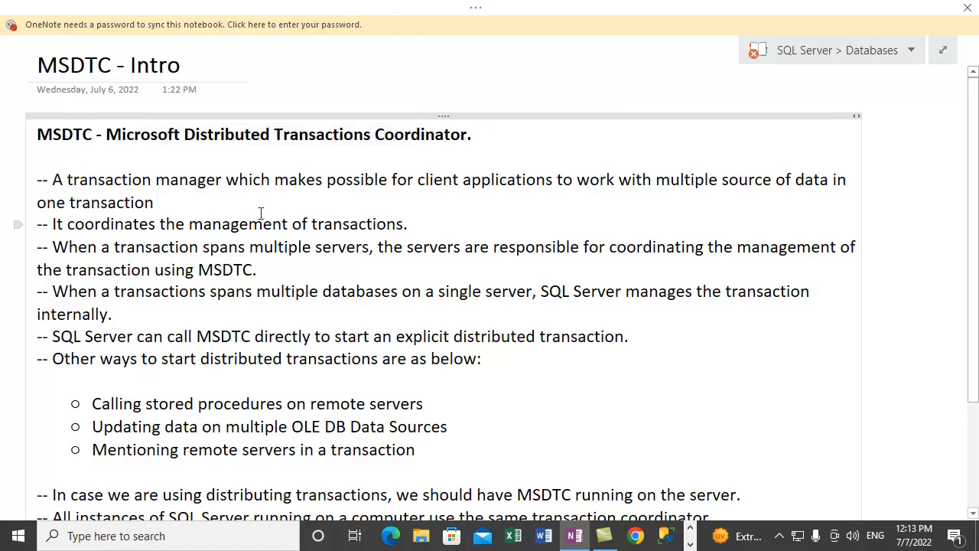
drag(156, 135, 375, 135)
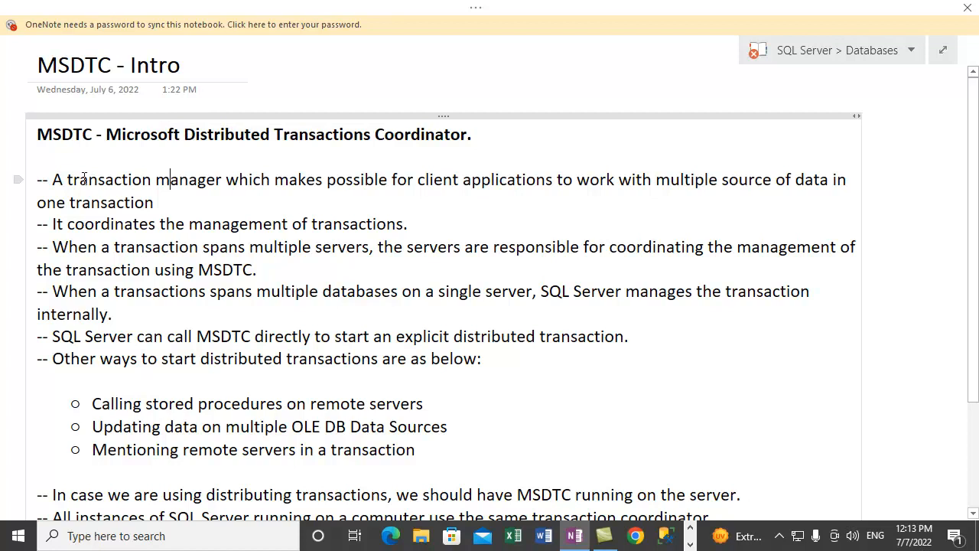
drag(78, 179, 239, 179)
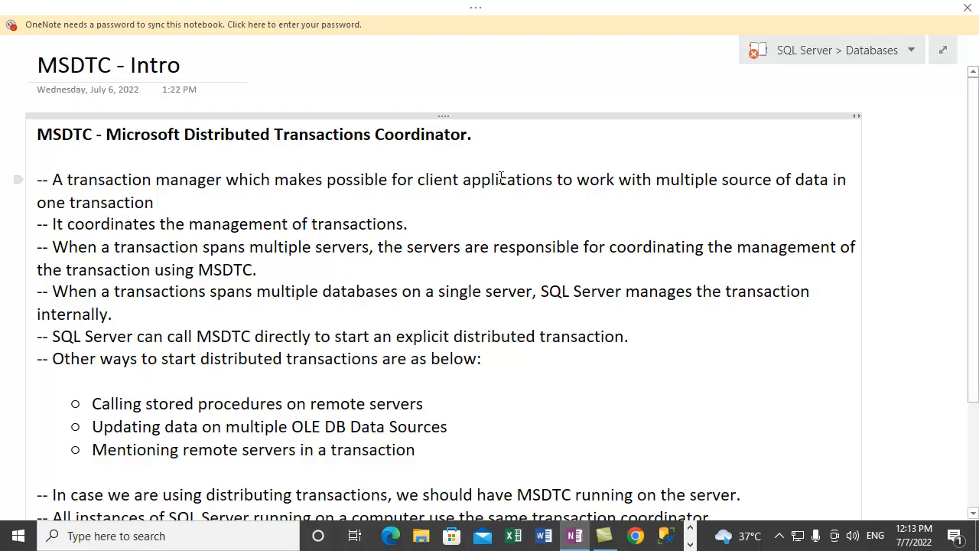
drag(489, 179, 758, 179)
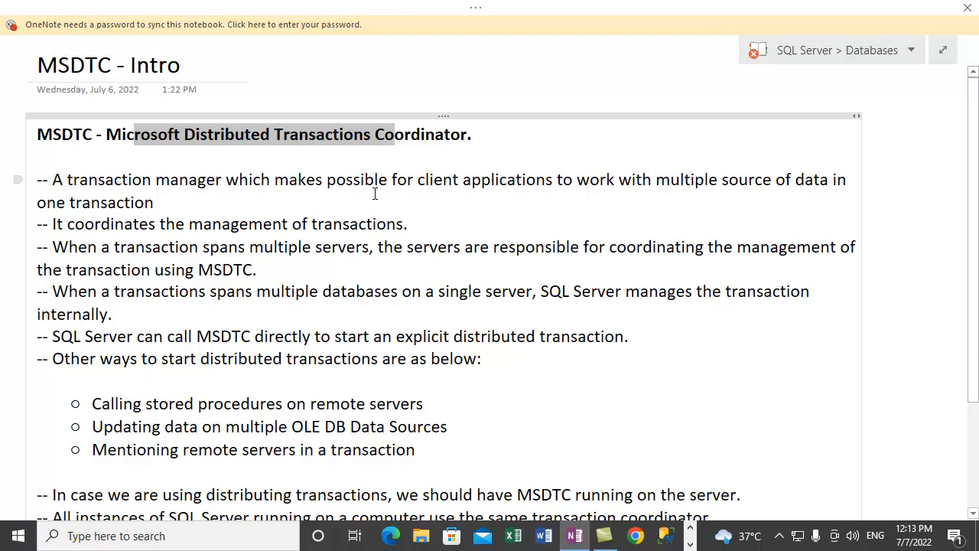
click(153, 202)
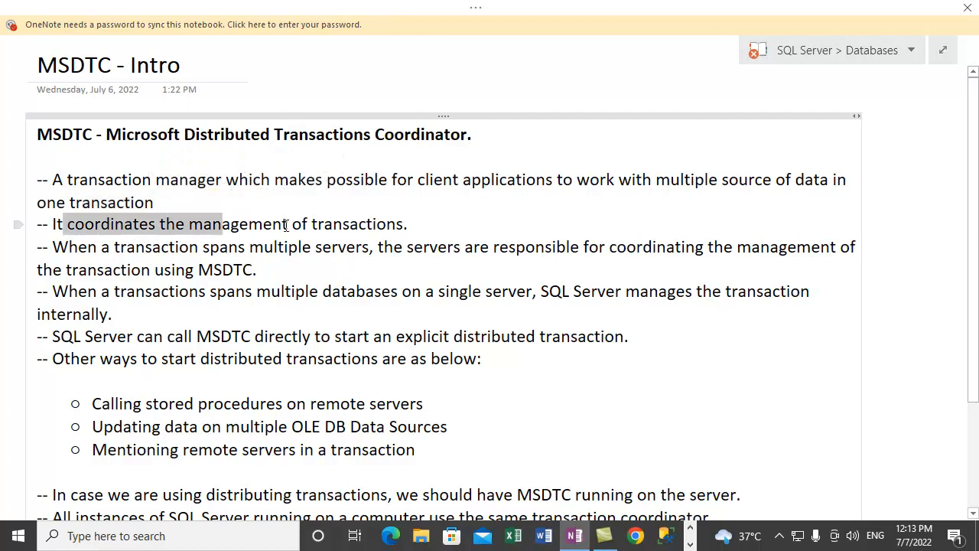
scroll(down, 3)
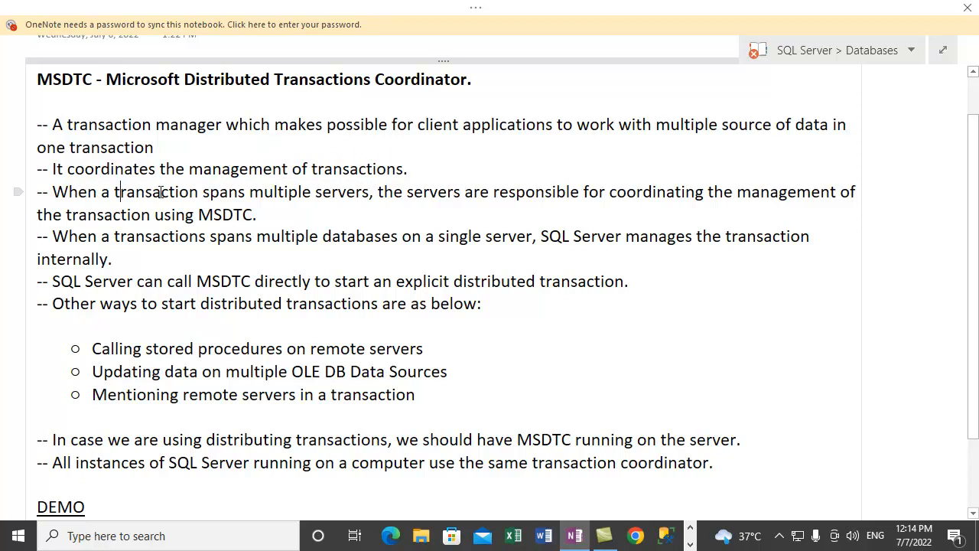
drag(121, 191, 368, 192)
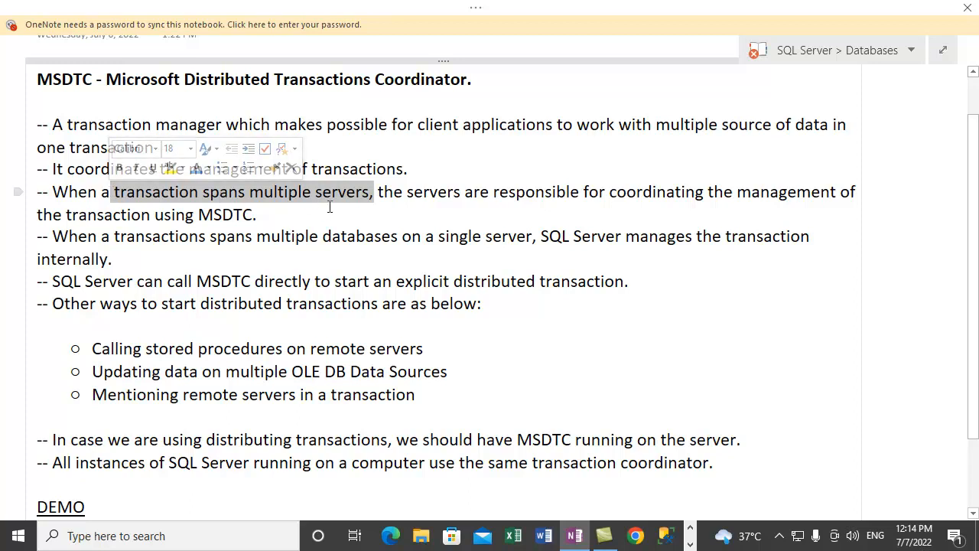
click(398, 191)
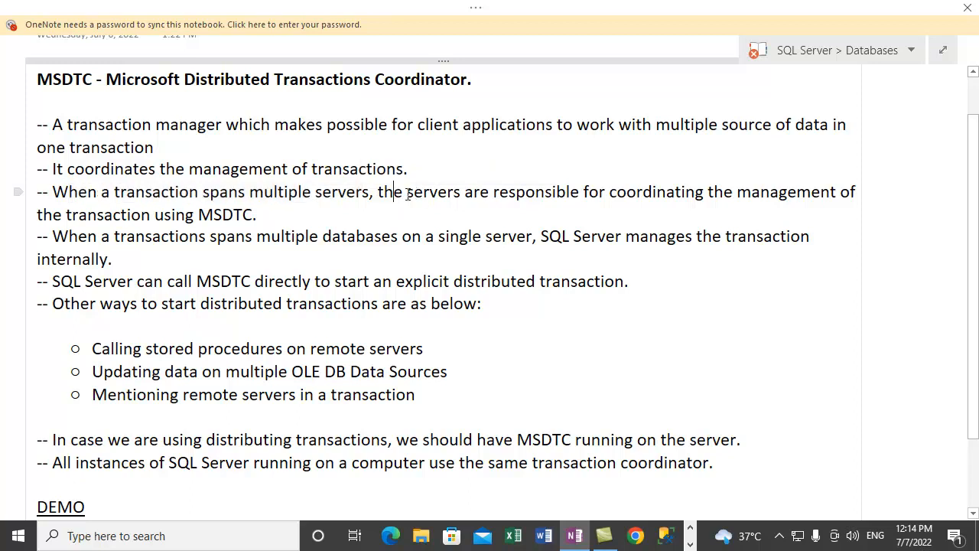
drag(405, 191, 558, 191)
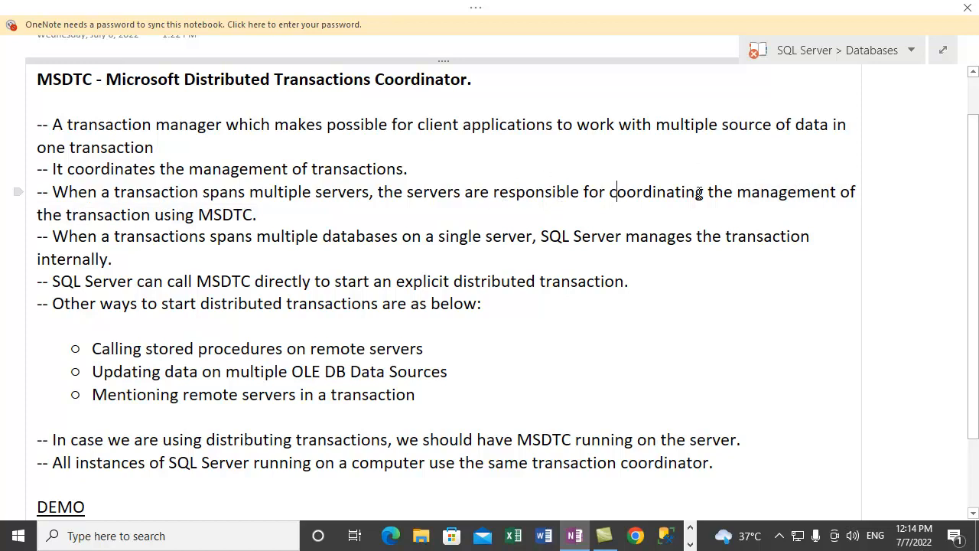
Review the lines on single-server transactions and SQL Server calling MSDTC, highlighting as you go.
double_click(225, 214)
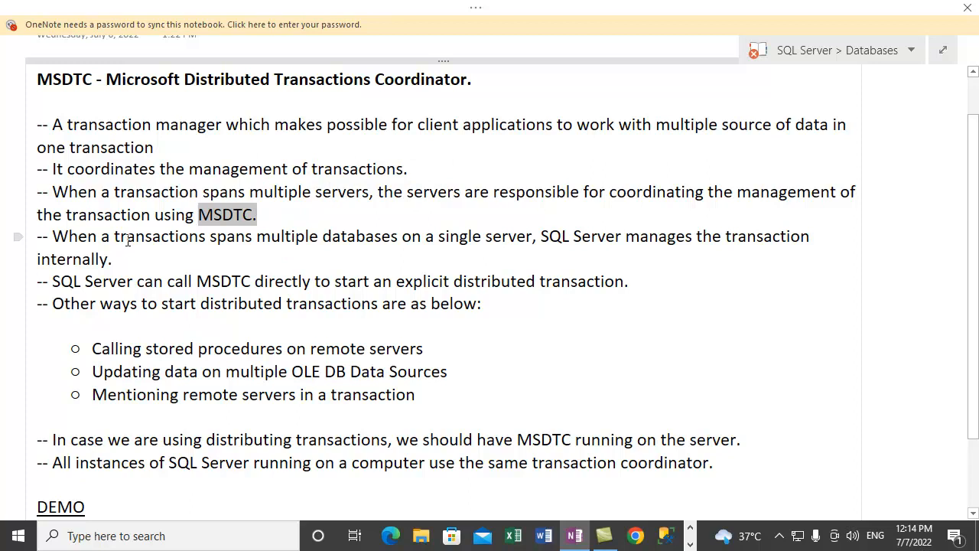
click(67, 236)
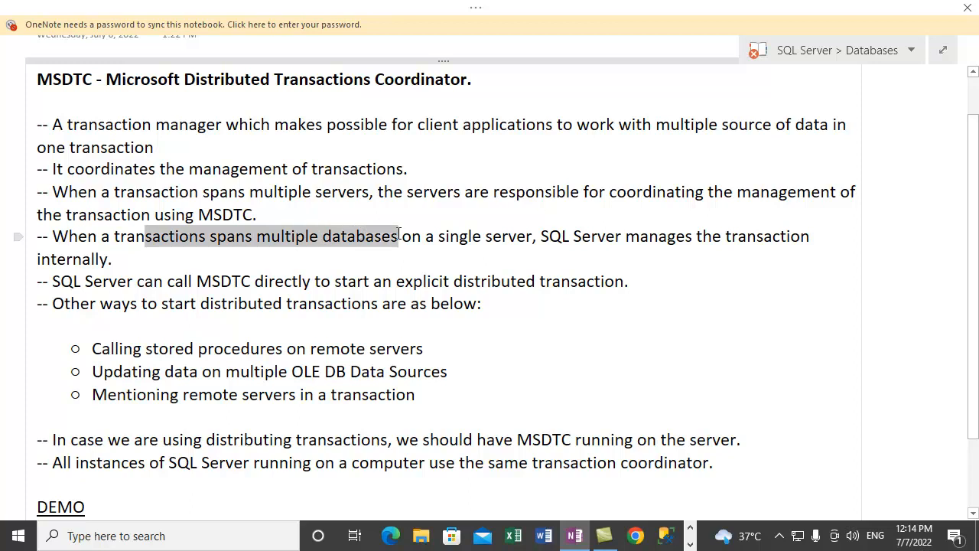
click(297, 235)
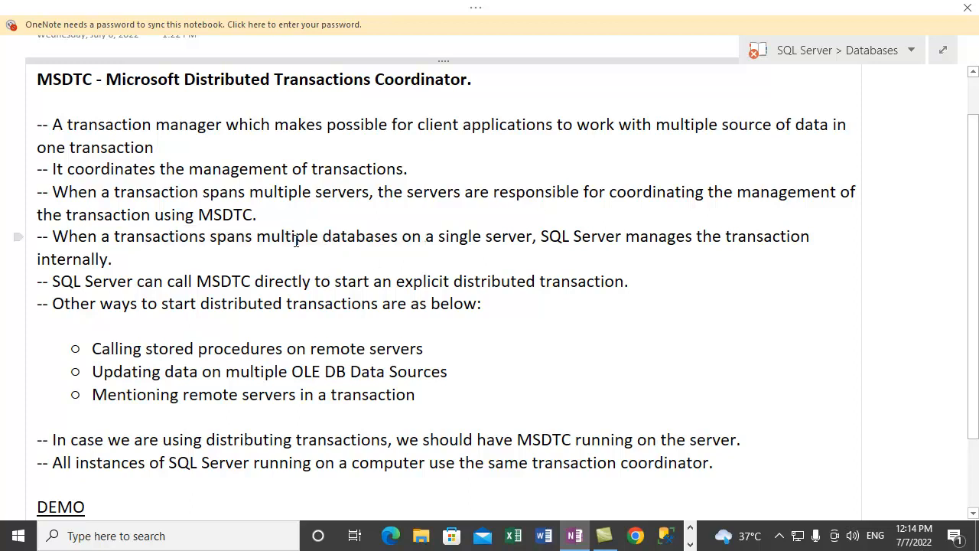
drag(358, 236, 535, 235)
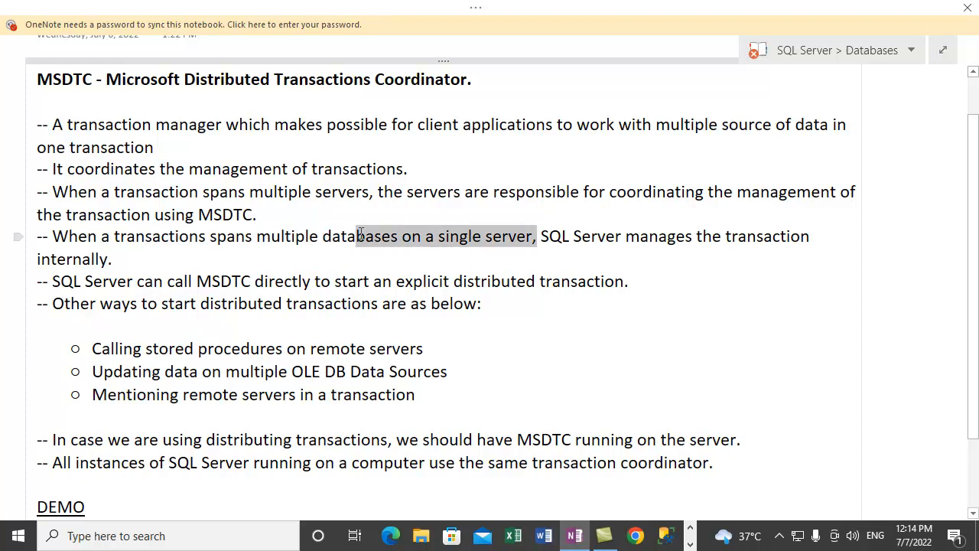
click(544, 244)
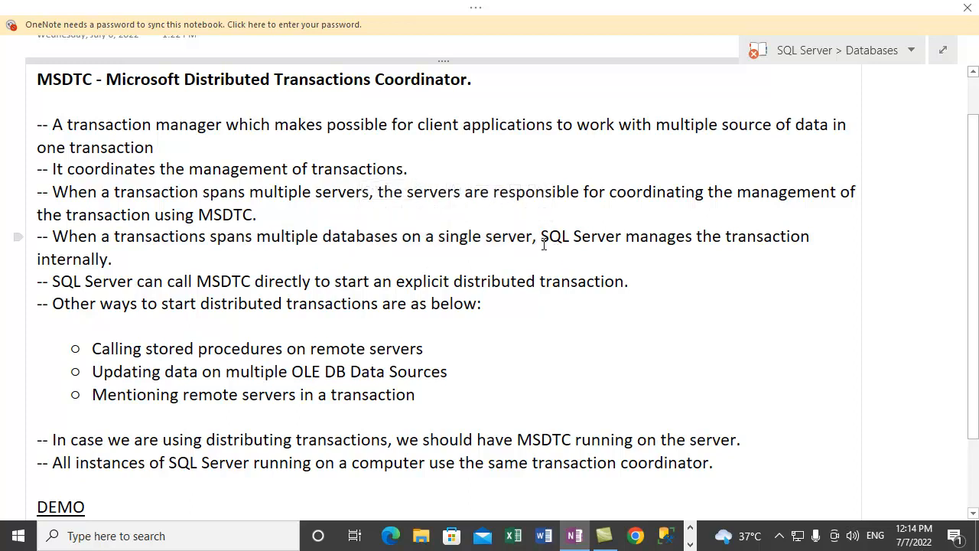
drag(539, 236, 117, 258)
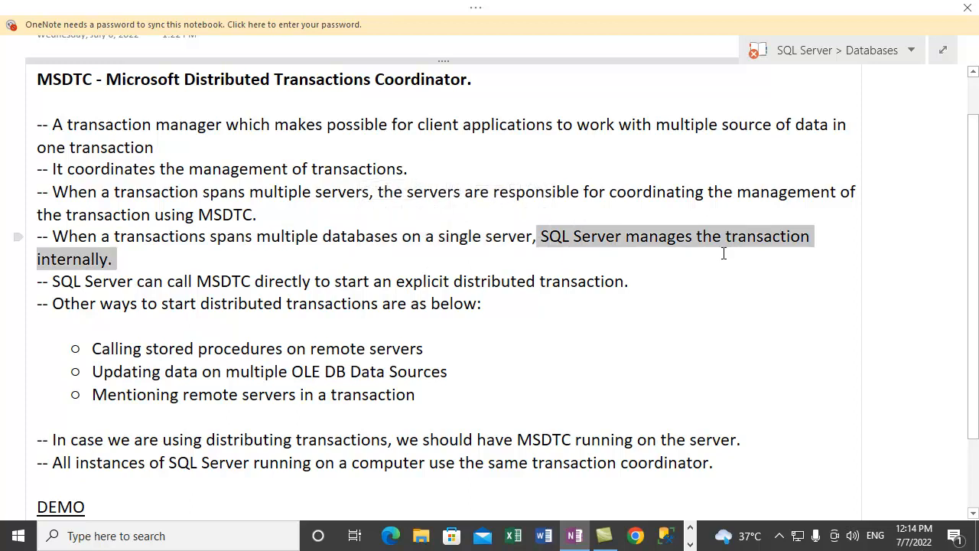
mouse_move(260, 303)
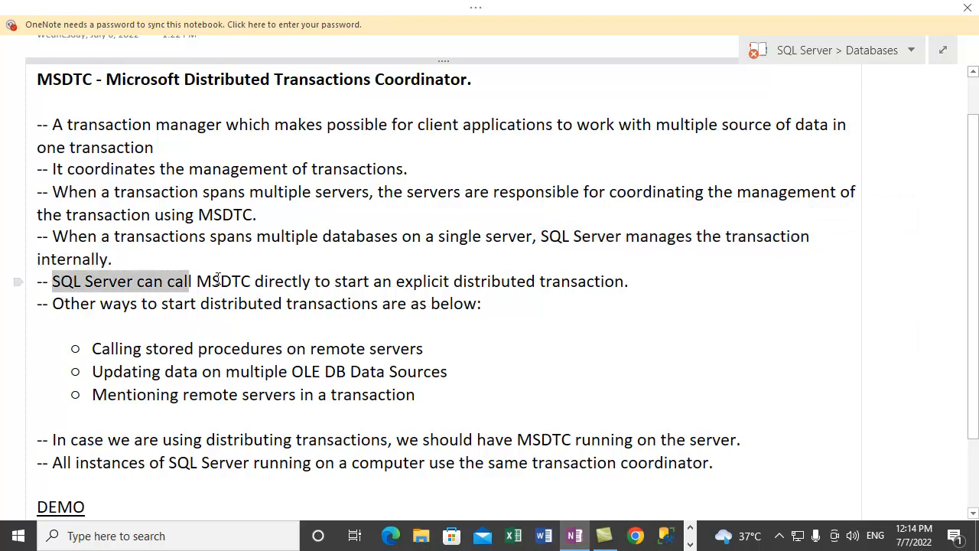
drag(191, 282, 333, 282)
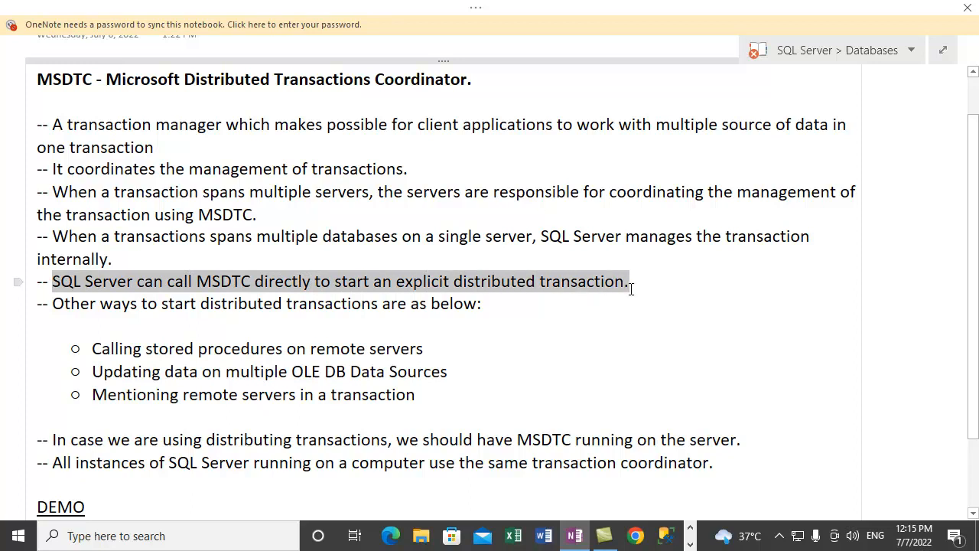
scroll(down, 3)
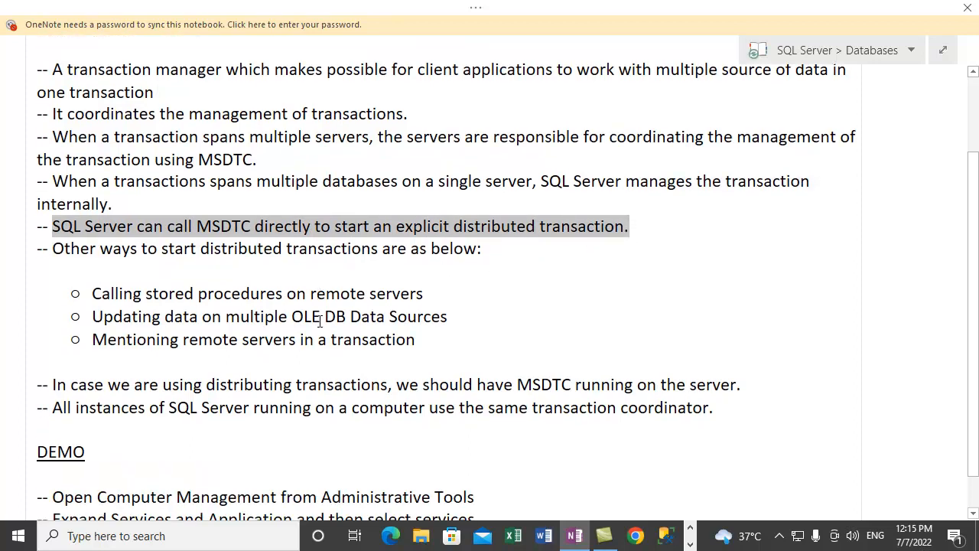
scroll(down, 3)
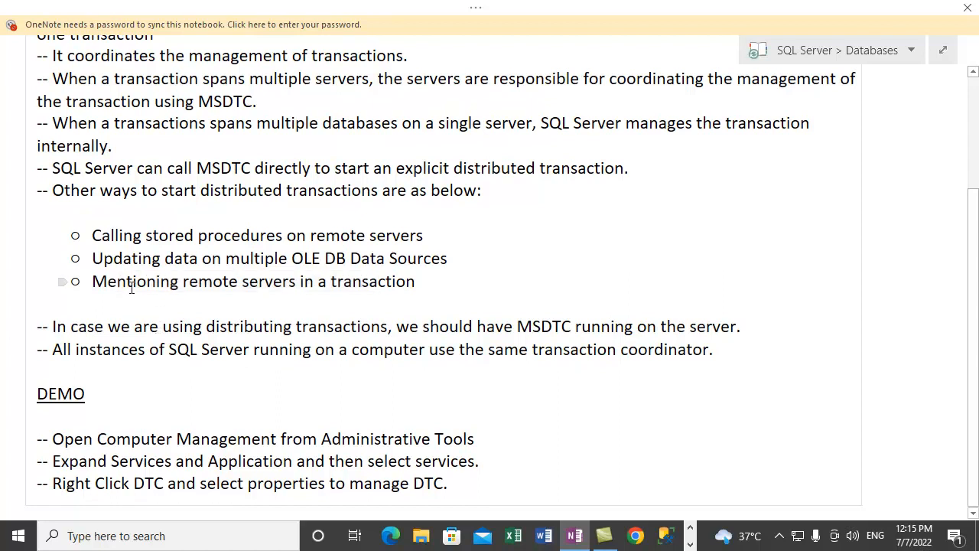
drag(125, 282, 299, 282)
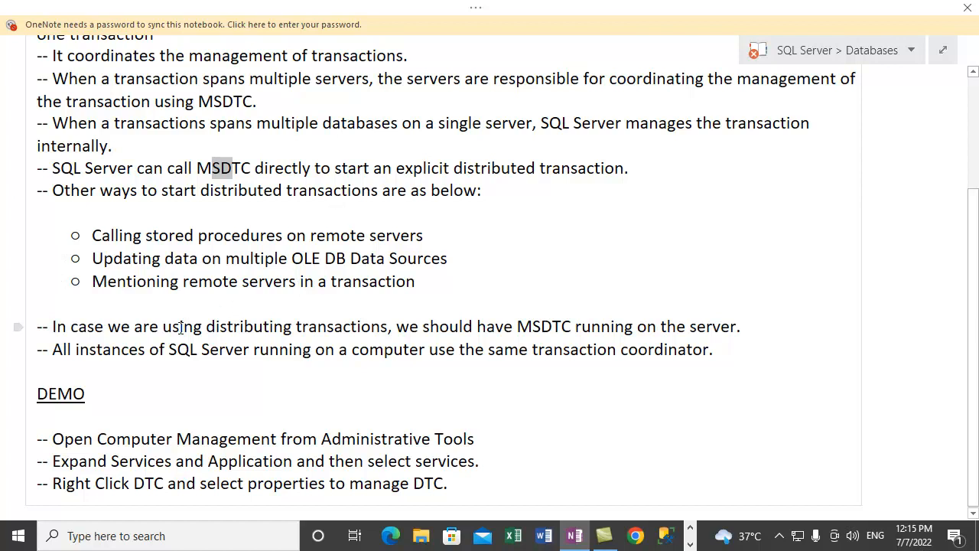
drag(131, 326, 389, 326)
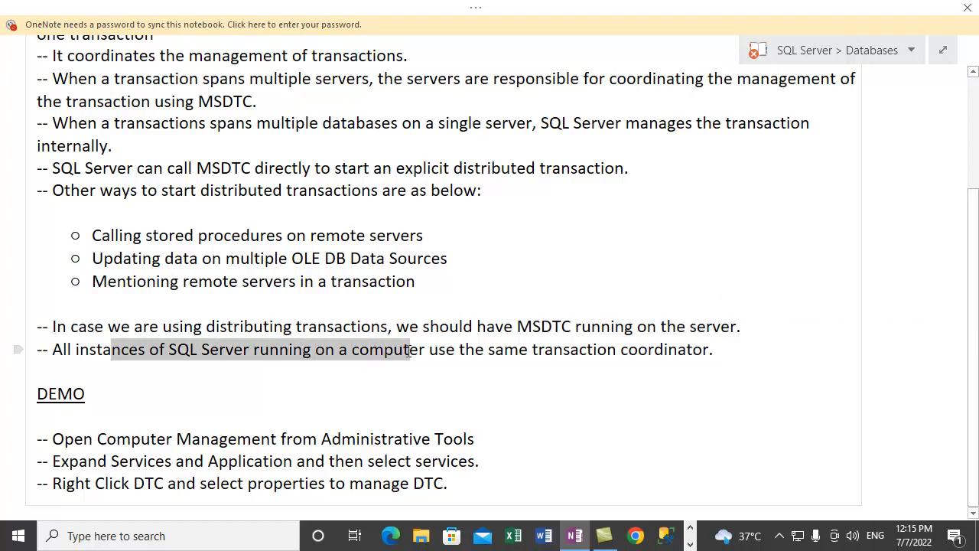
Add '(MSDTC)' after 'transaction coordinator' in the SQL Server instances line.
drag(410, 349, 685, 349)
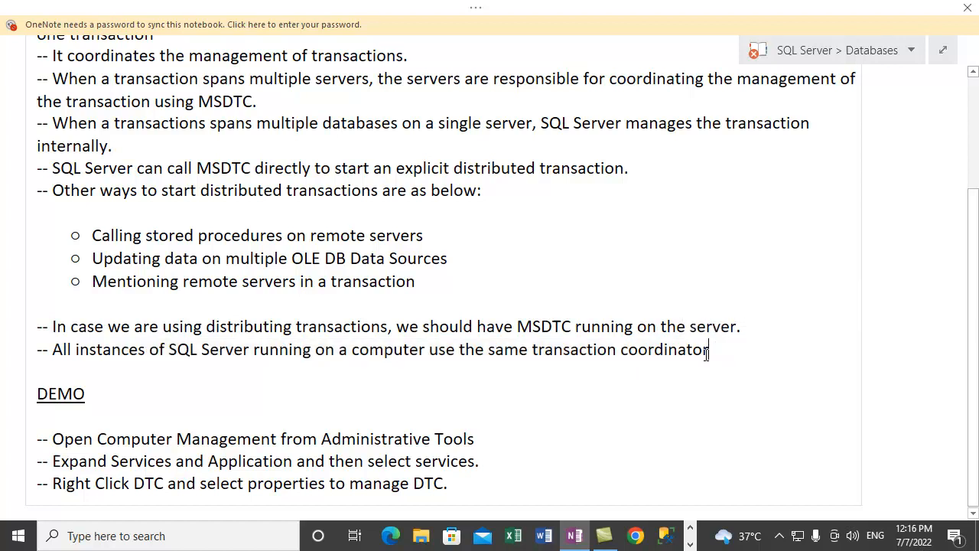
text(()
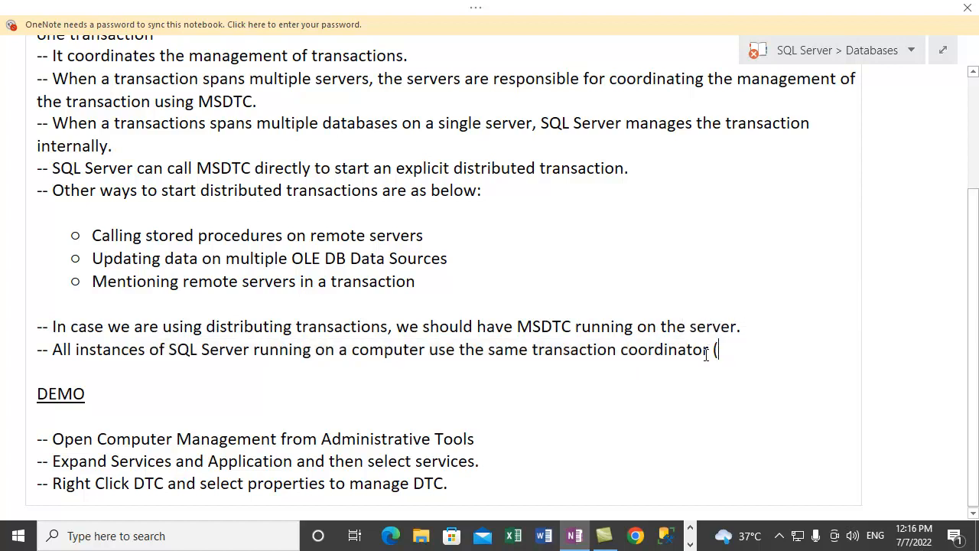
text(MSDTC)
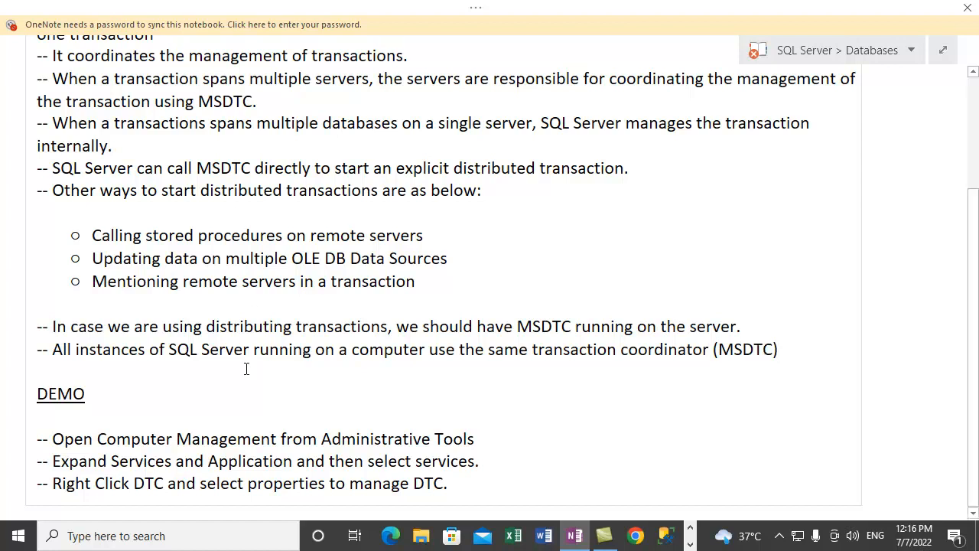
Launch the Windows Services console via Run with 'services'.
double_click(107, 349)
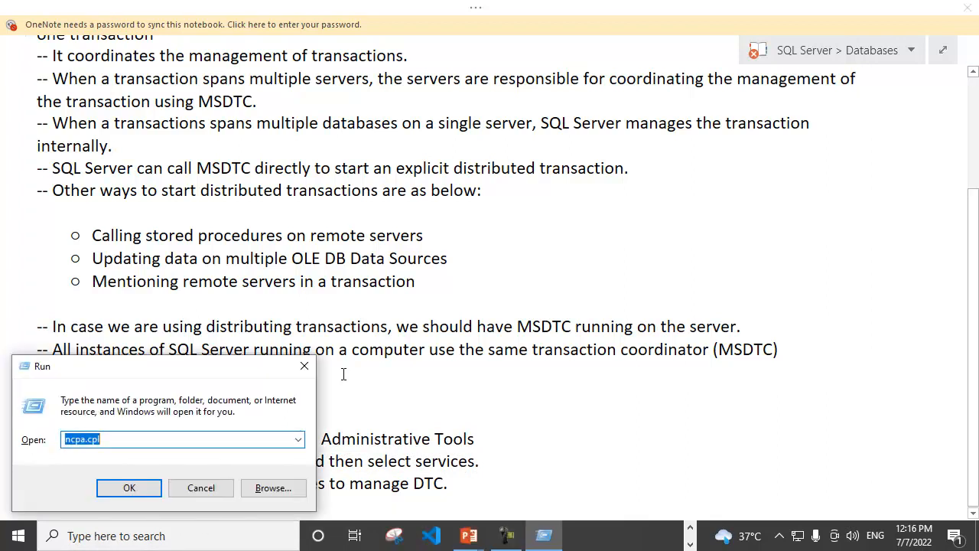
text(services)
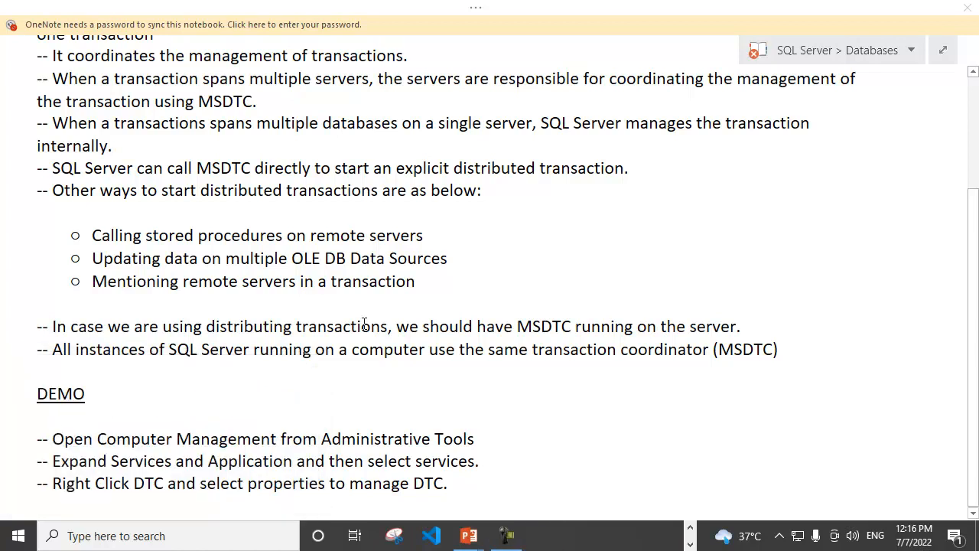
click(543, 536)
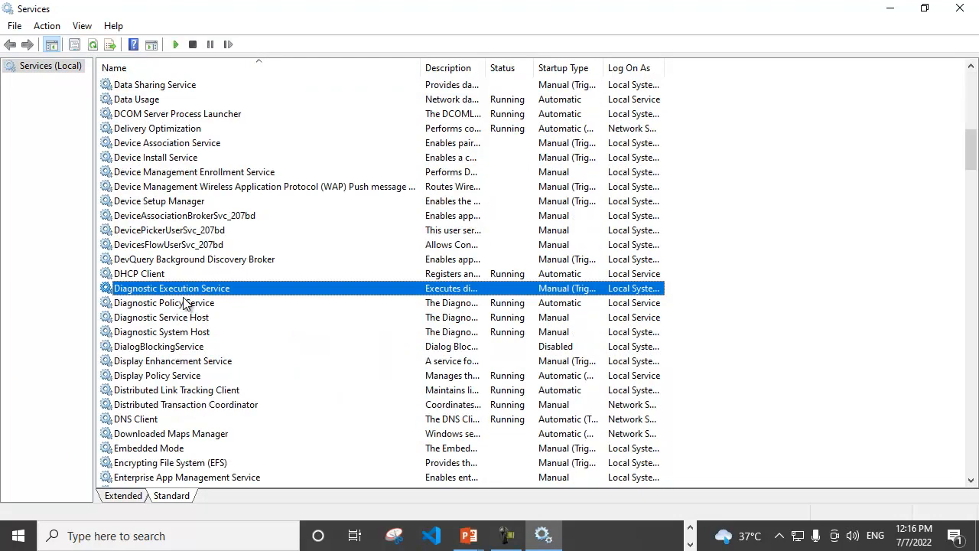
Select Distributed Transaction Coordinator showing Running, then minimize Services back to the notes.
click(177, 390)
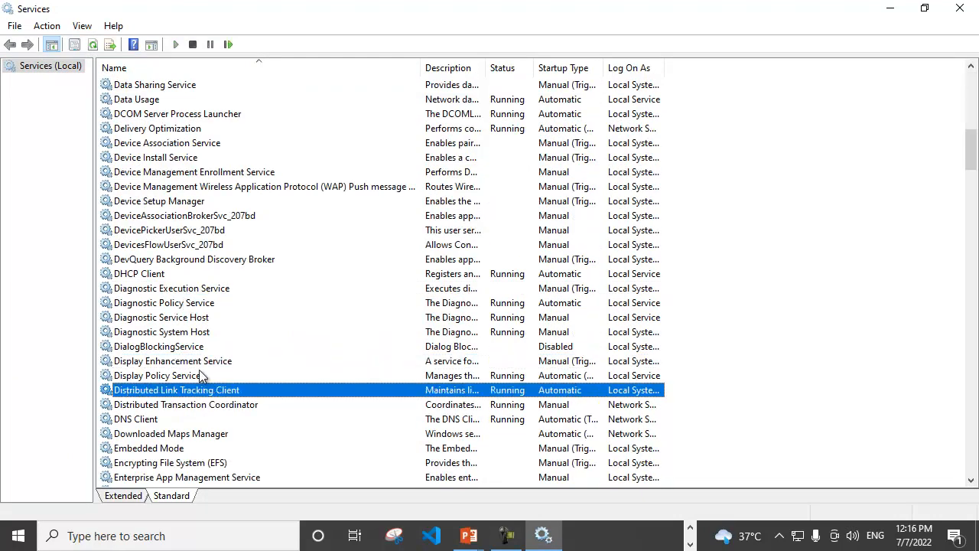
click(187, 404)
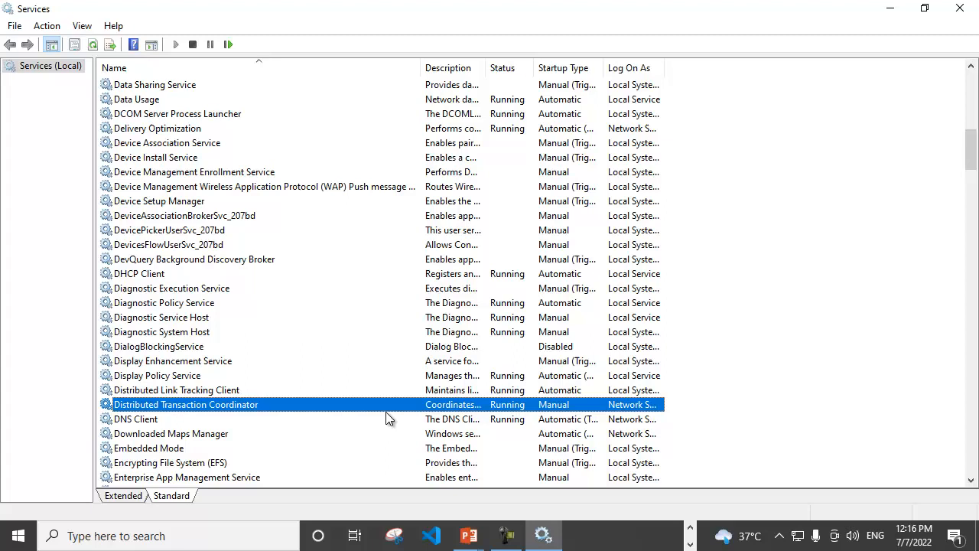
mouse_move(640, 398)
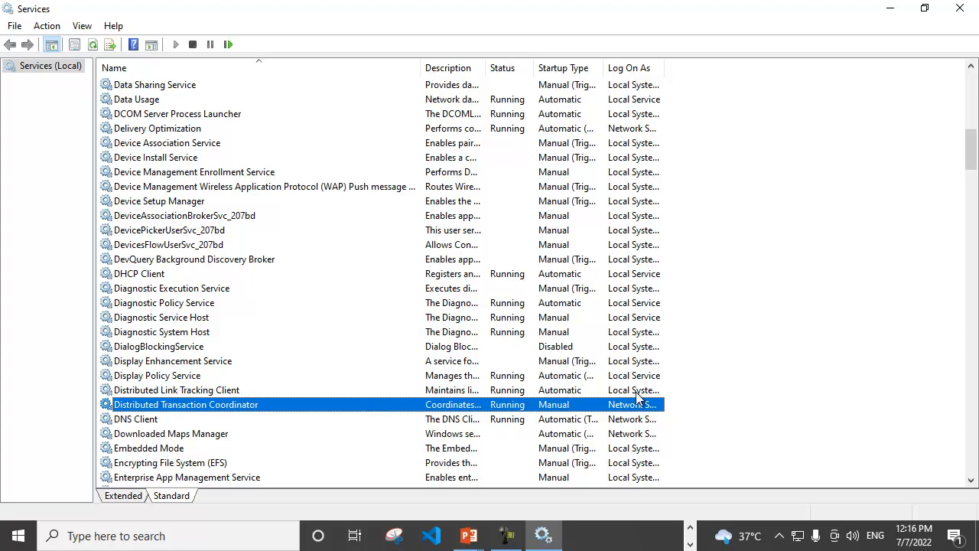
mouse_move(459, 419)
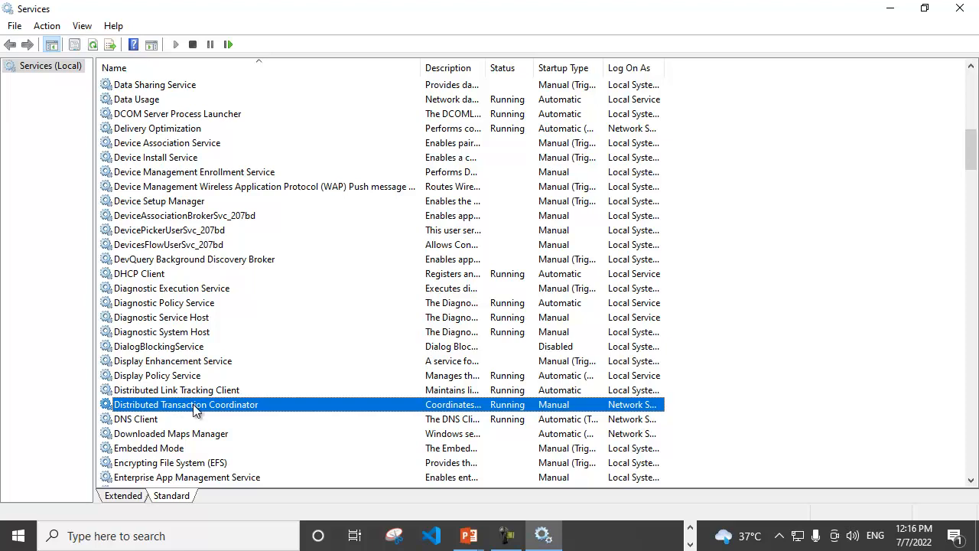
mouse_move(370, 383)
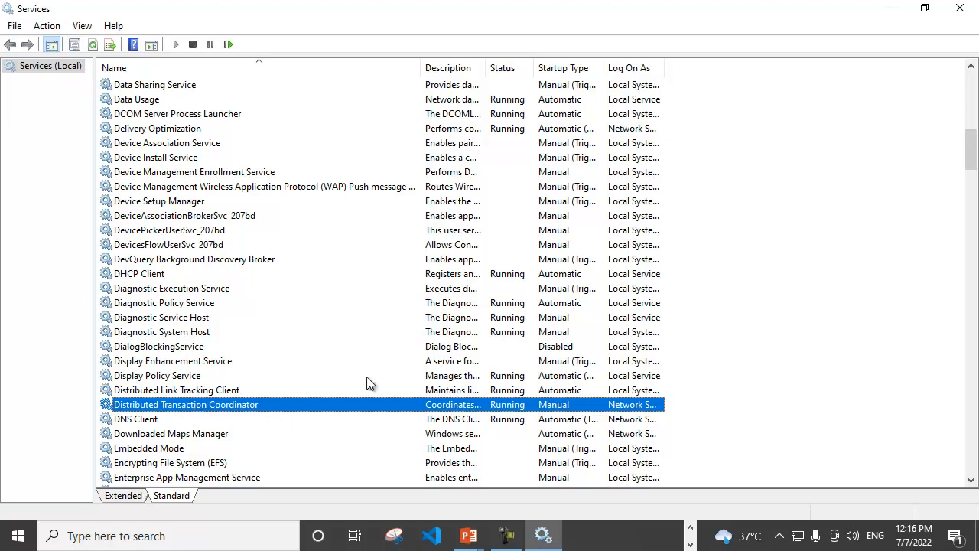
mouse_move(498, 416)
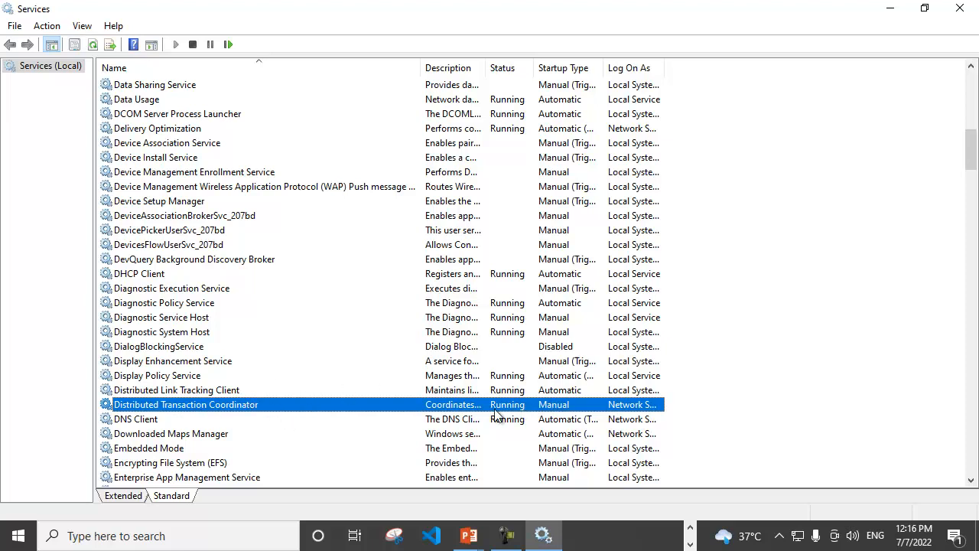
mouse_move(290, 356)
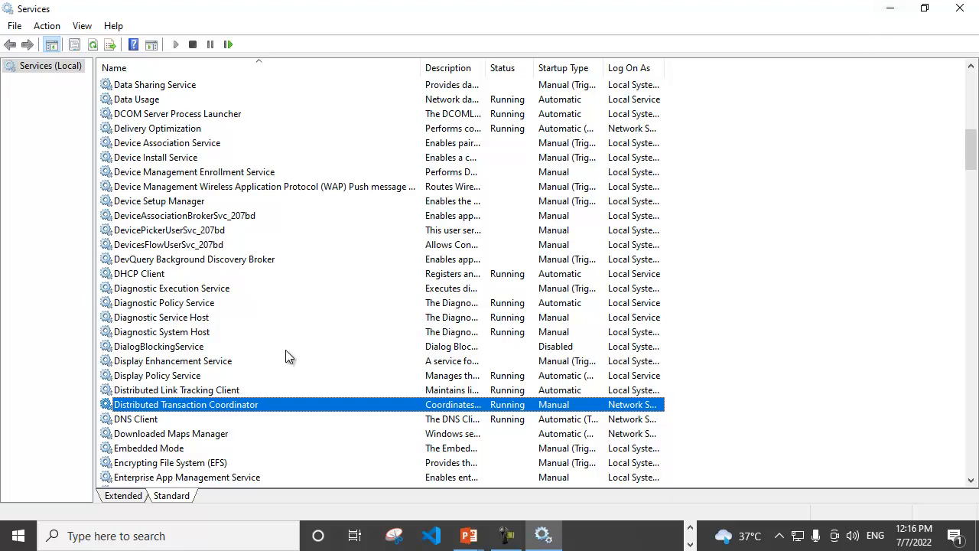
mouse_move(239, 413)
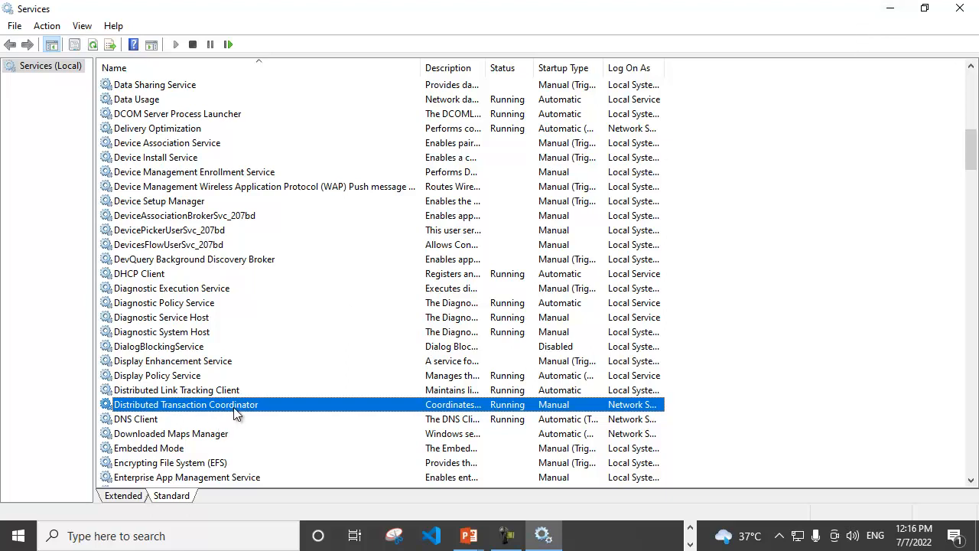
mouse_move(891, 13)
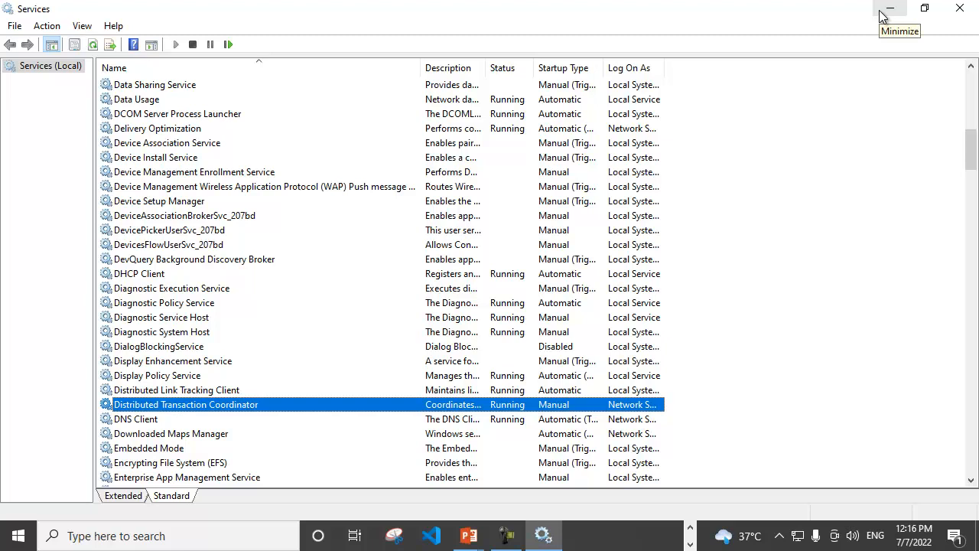
click(891, 10)
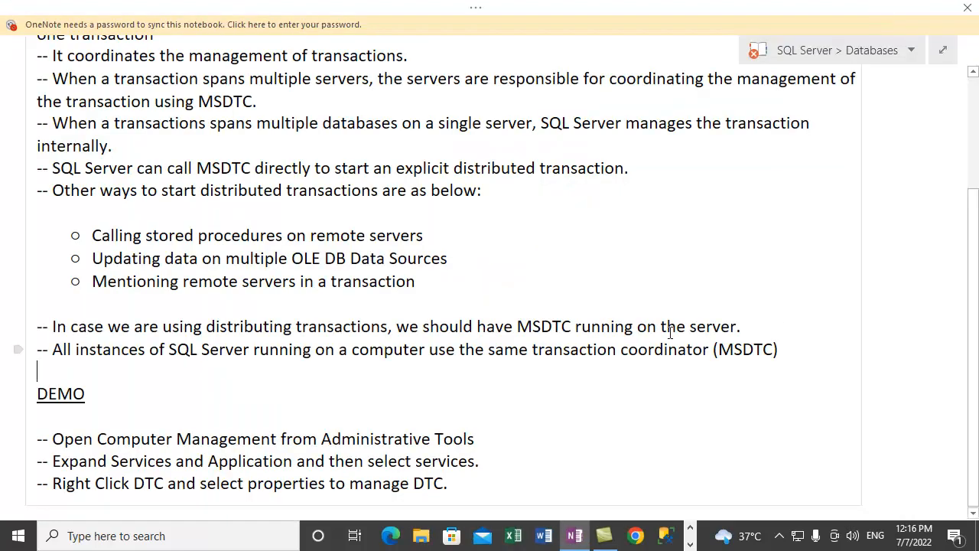
scroll(down, 3)
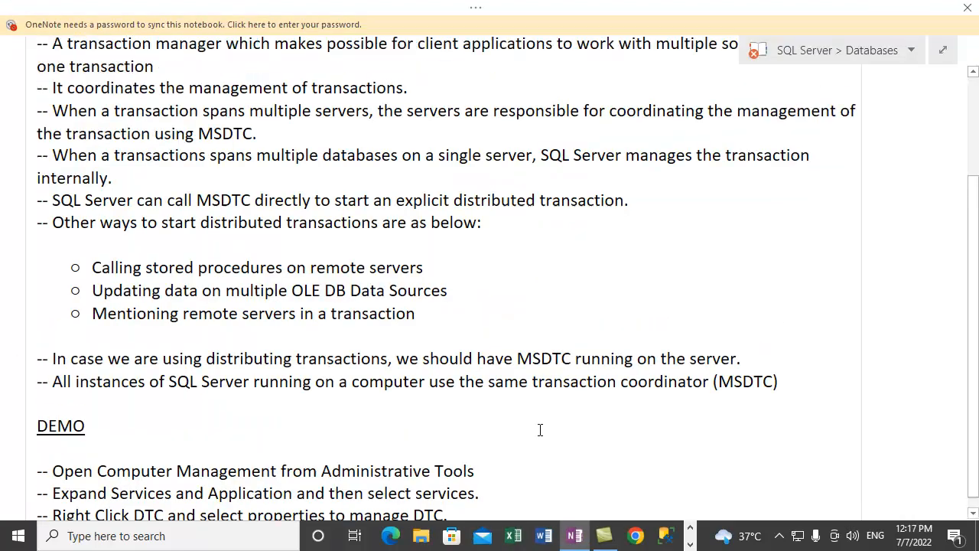
scroll(up, 3)
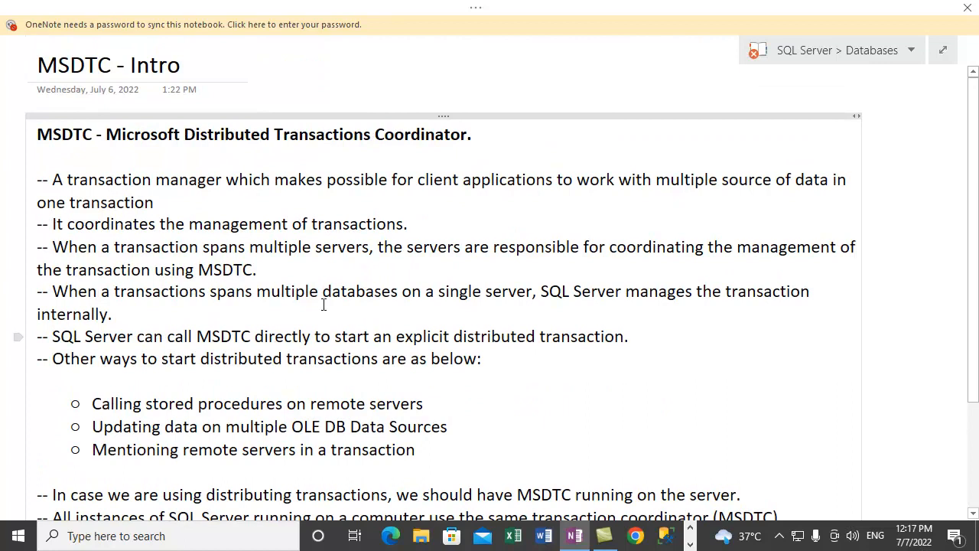
mouse_move(407, 284)
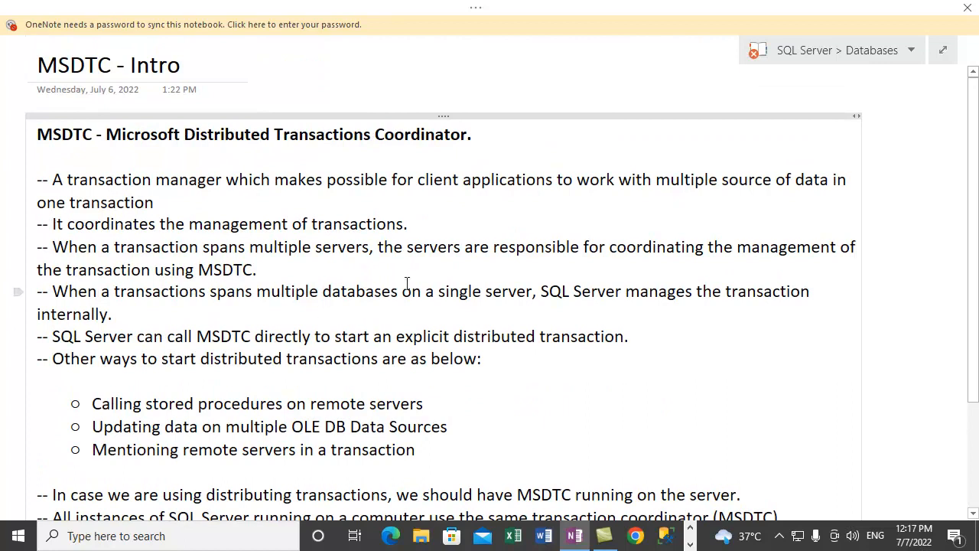